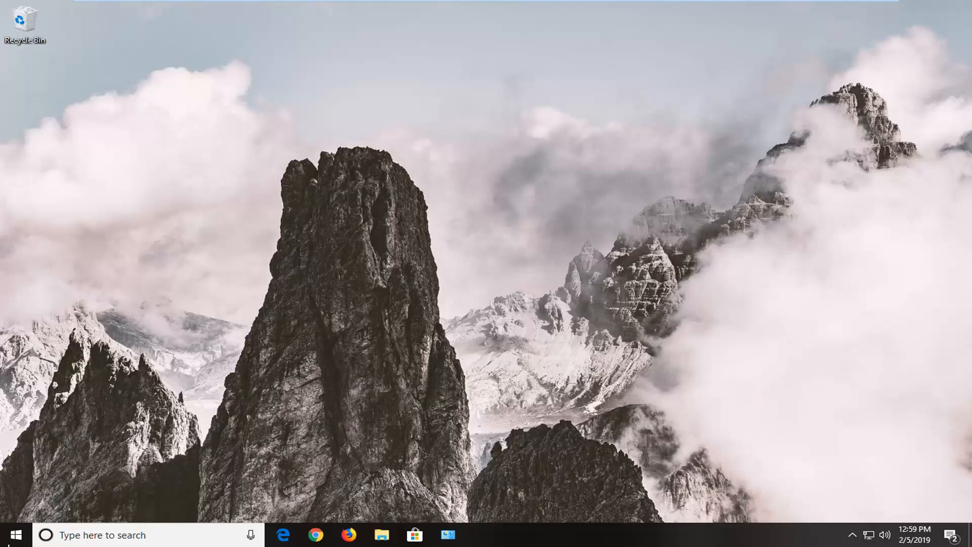
Search 'regedit' in Start and run Registry Editor as administrator, approving the UAC prompt.
left_click(11, 534)
type("r")
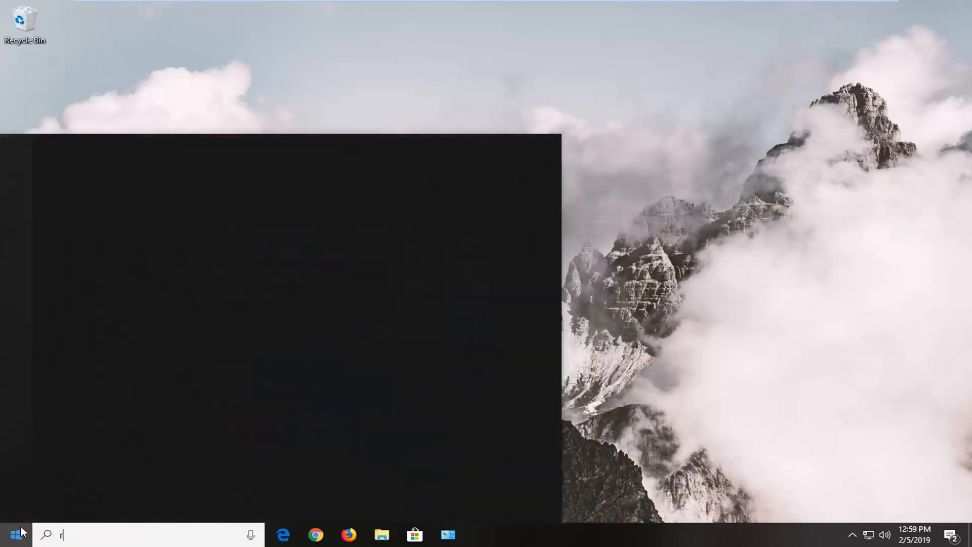
type("egedit")
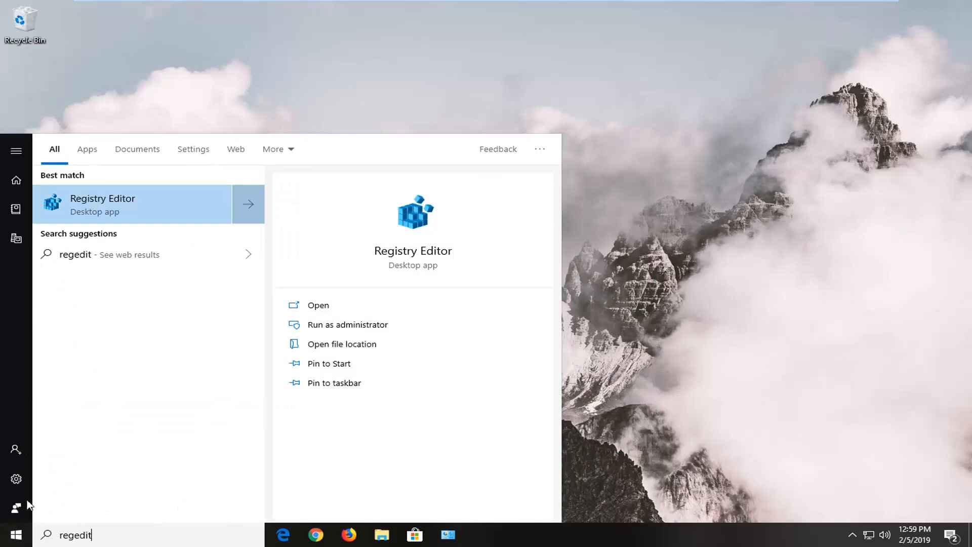
mouse_move(113, 197)
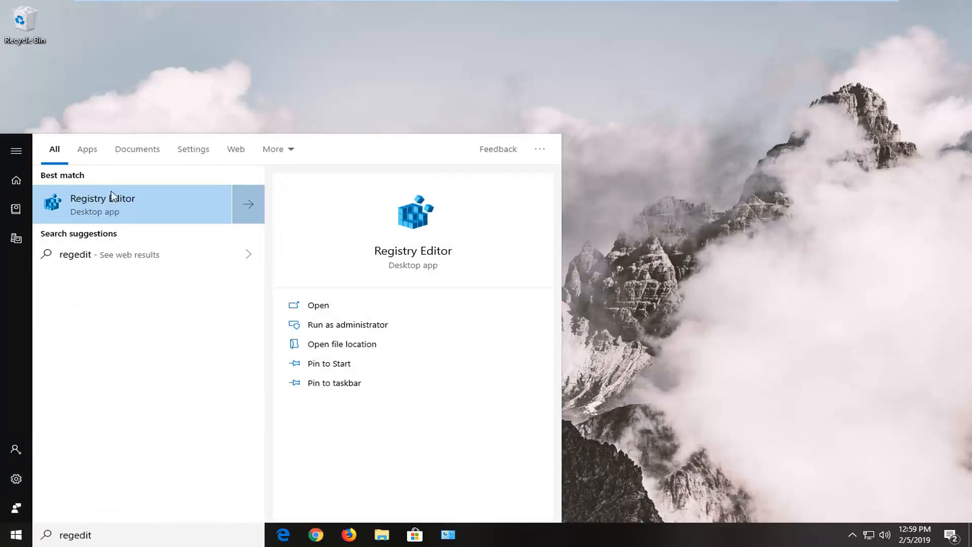
right_click(102, 204)
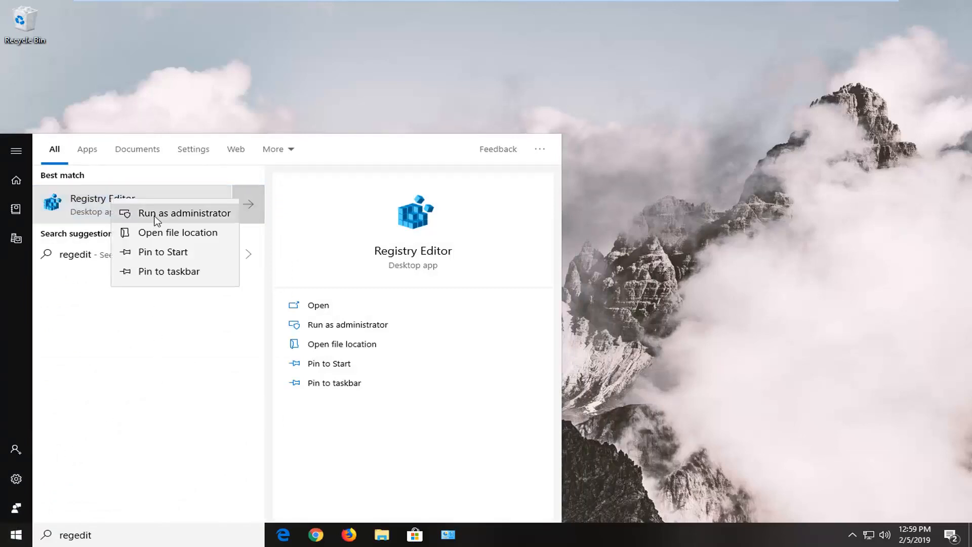
left_click(185, 213)
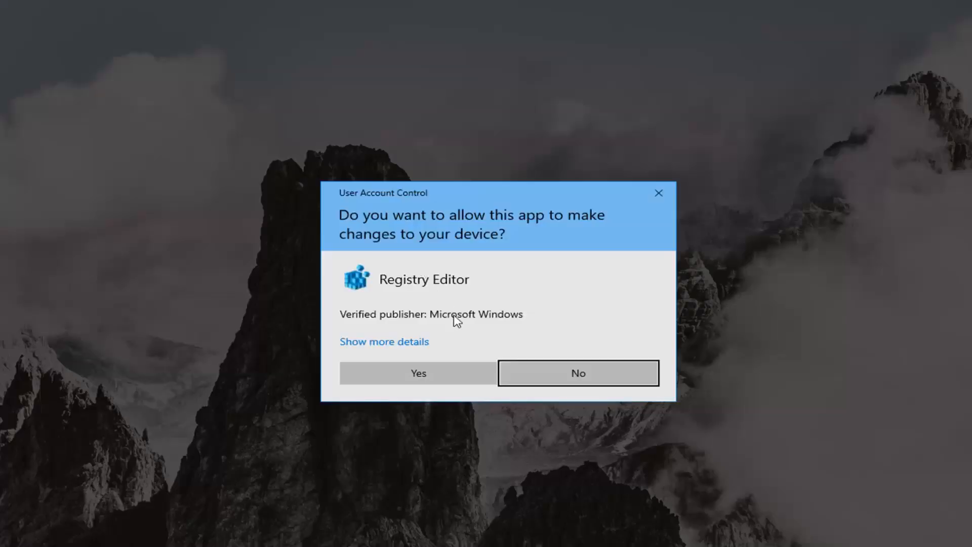
mouse_move(429, 335)
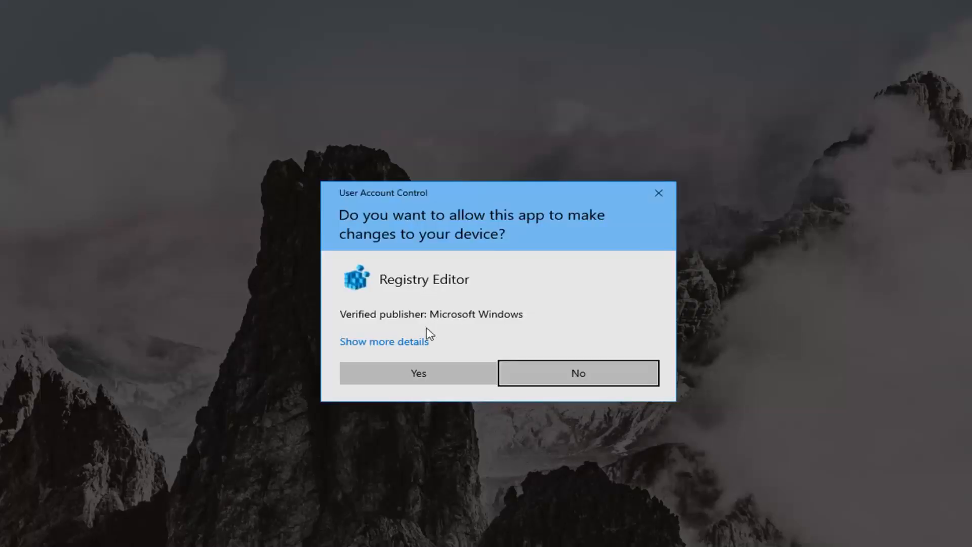
left_click(417, 373)
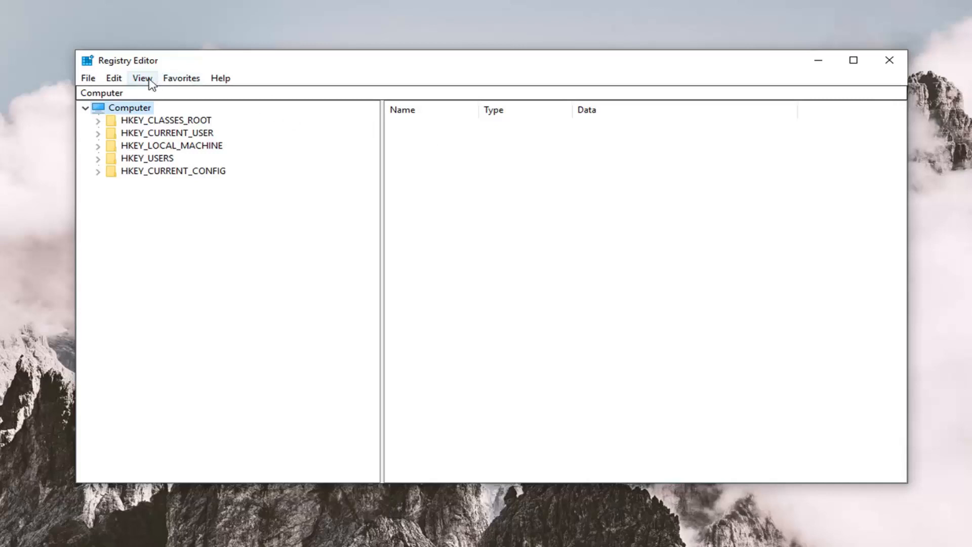
left_click(88, 77)
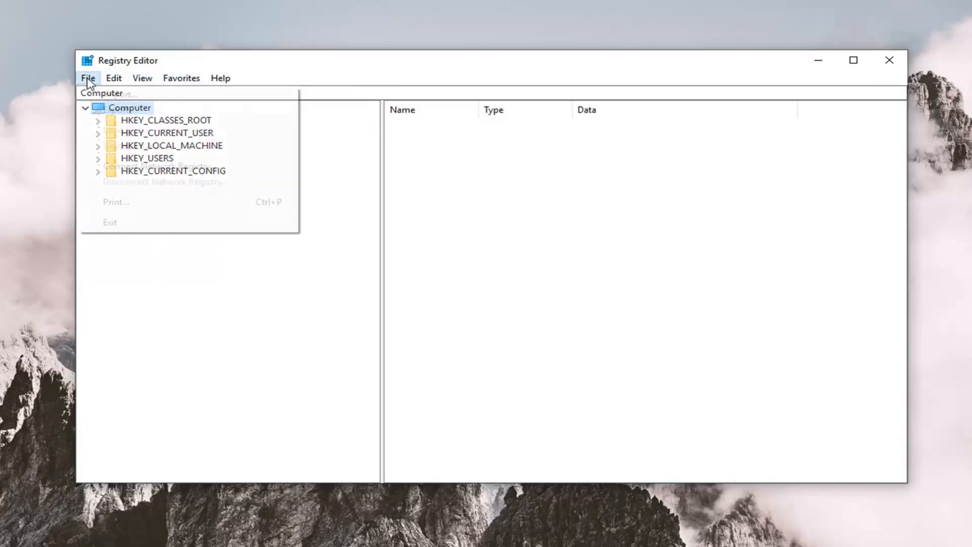
mouse_move(118, 110)
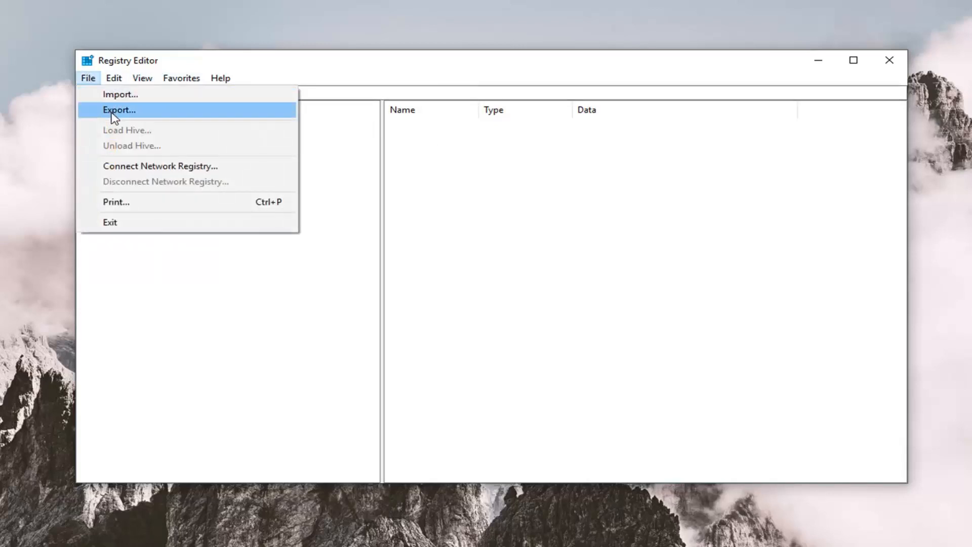
left_click(118, 110)
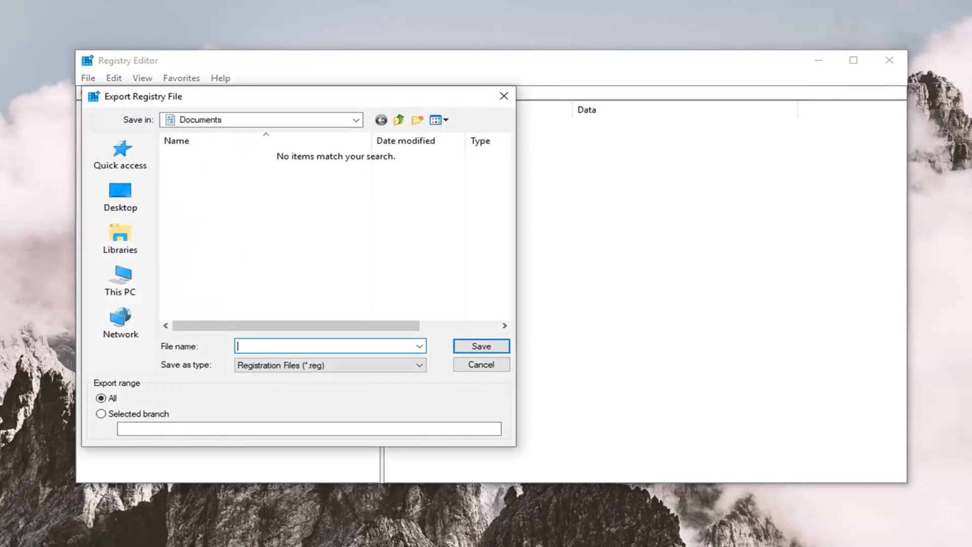
mouse_move(263, 357)
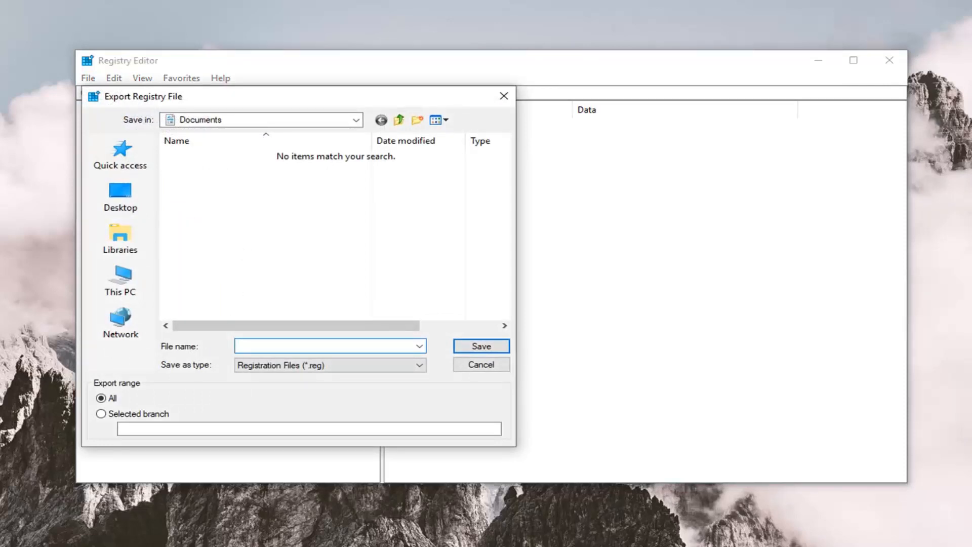
mouse_move(102, 399)
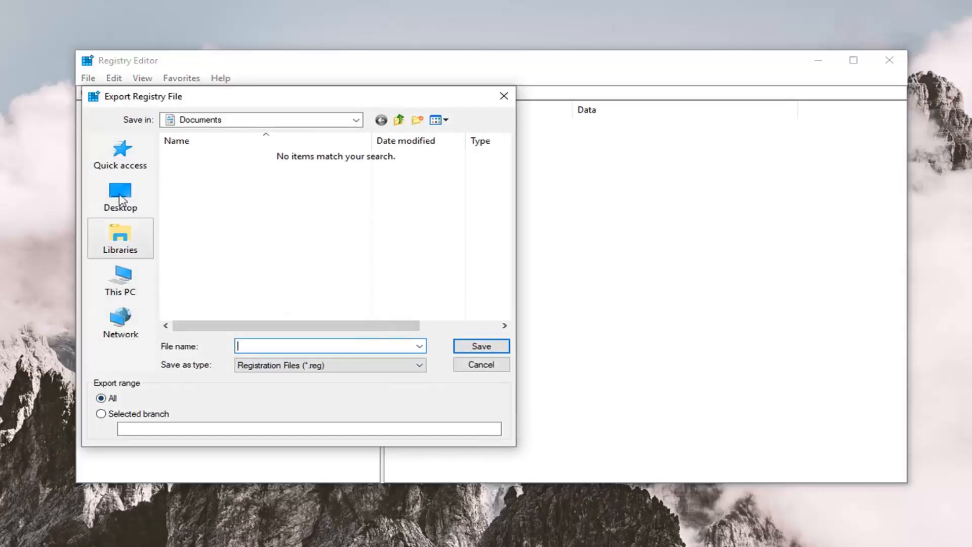
mouse_move(119, 286)
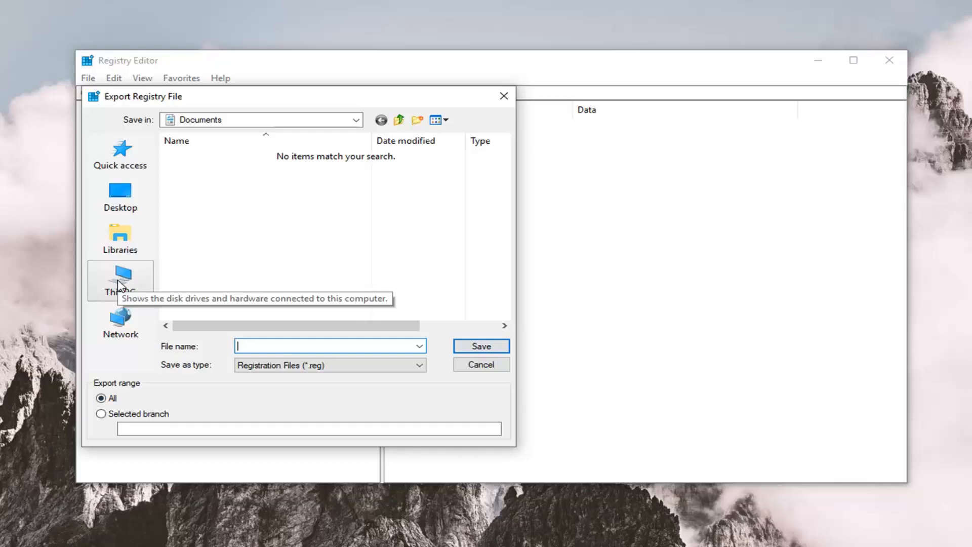
mouse_move(480, 345)
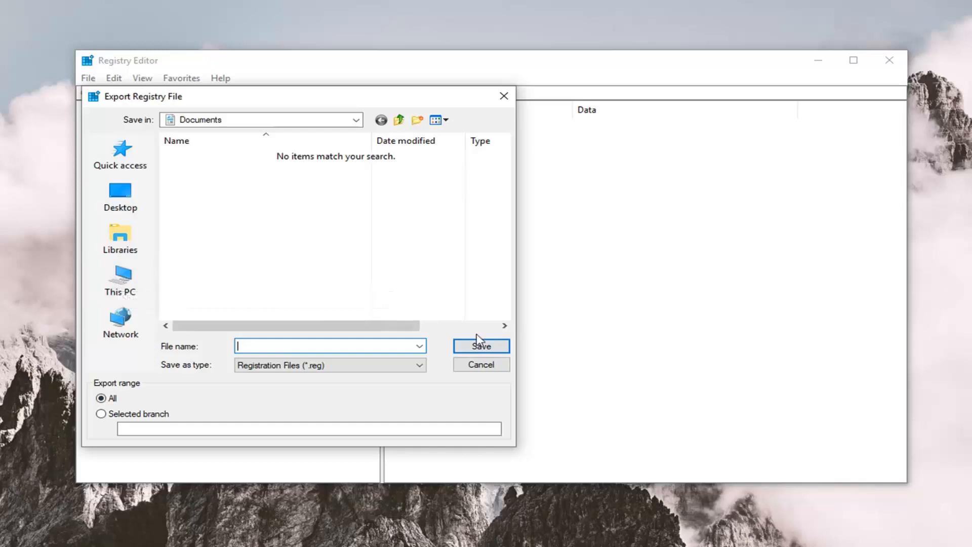
left_click(480, 364)
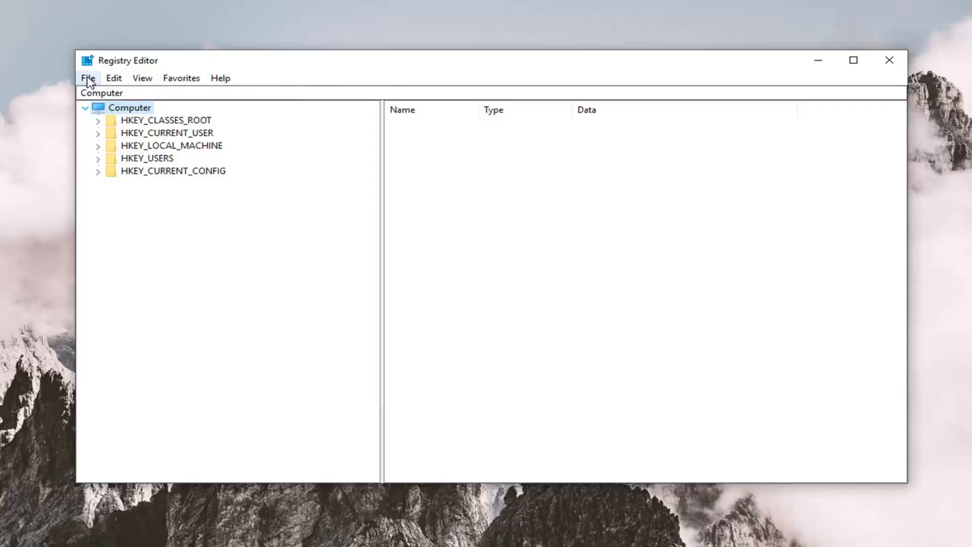
left_click(88, 78)
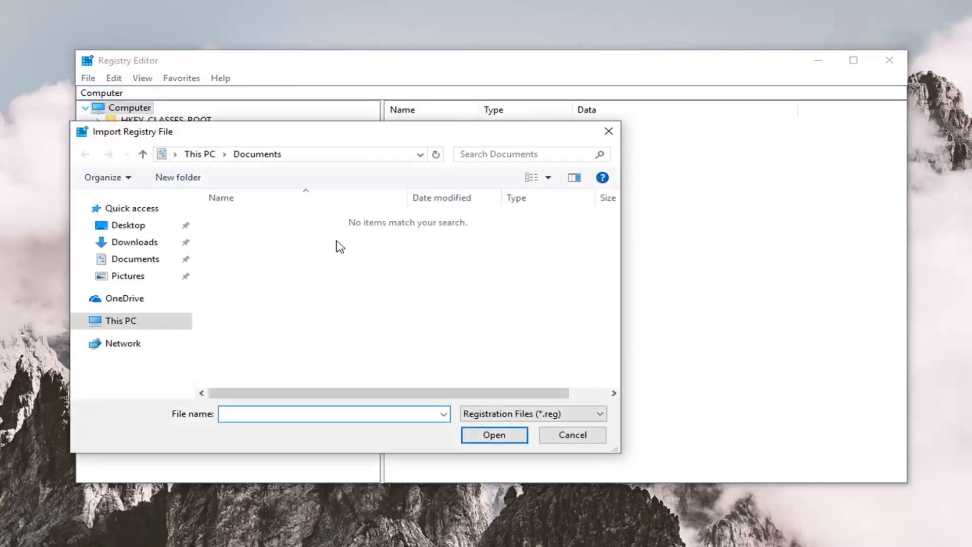
left_click(571, 434)
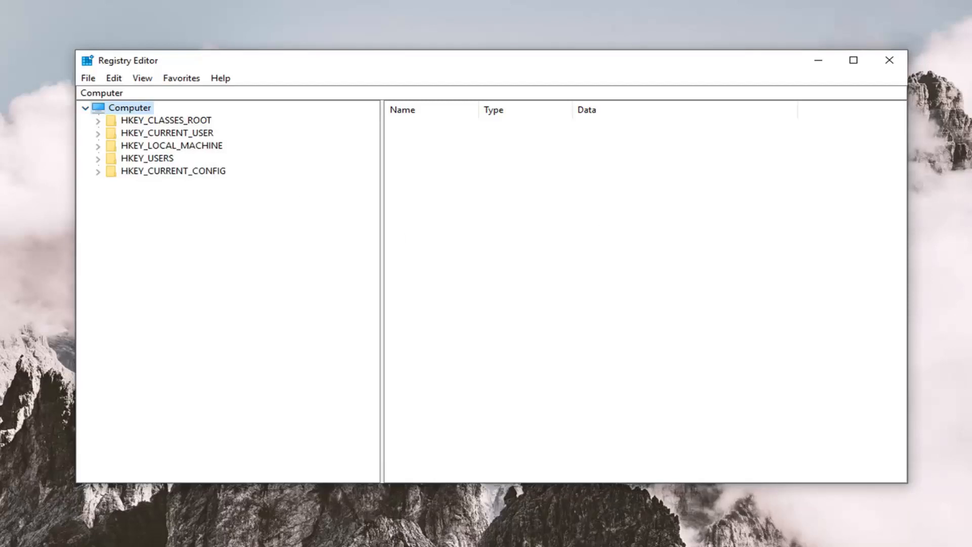
mouse_move(405, 309)
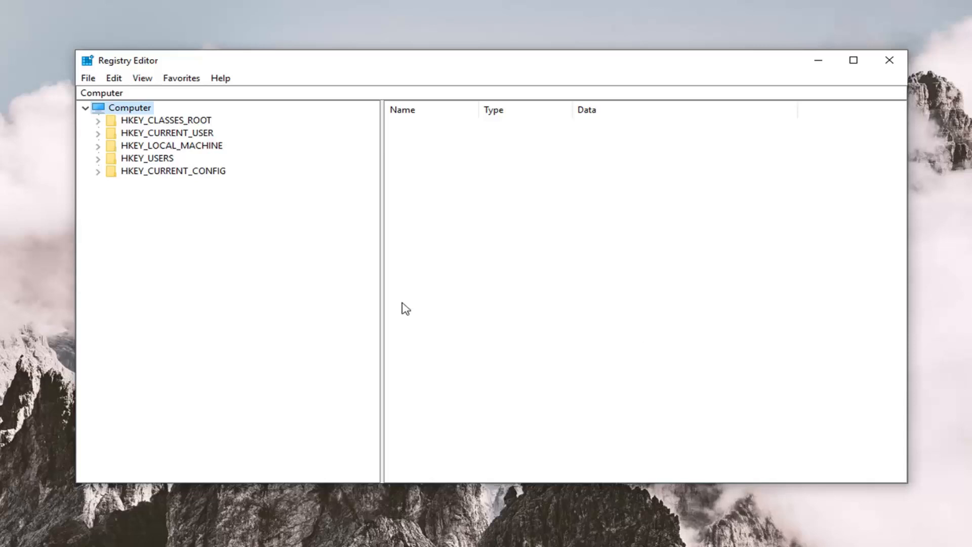
Expand HKEY_CLASSES_ROOT, select the lnkfile key, and highlight its IsShortcut value.
left_click(166, 120)
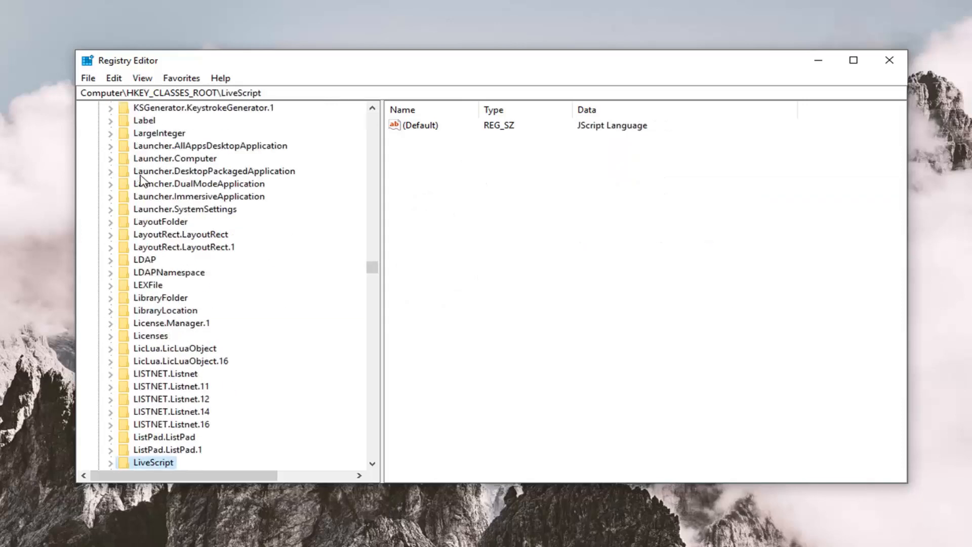
mouse_move(362, 221)
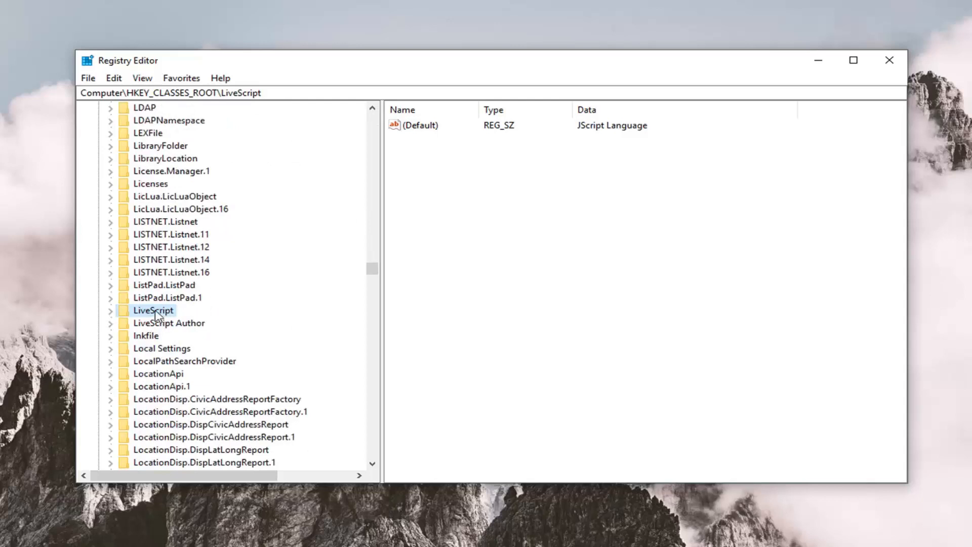
left_click(145, 335)
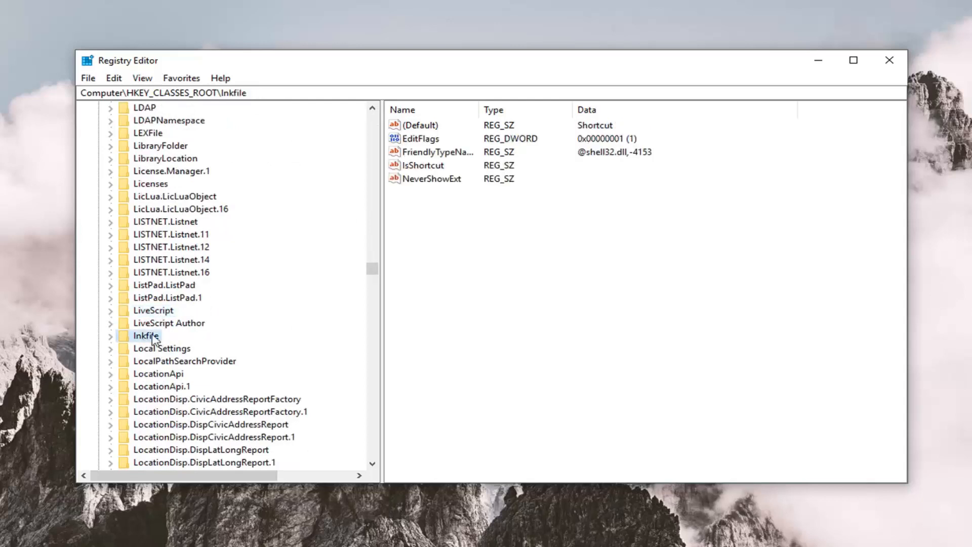
mouse_move(149, 344)
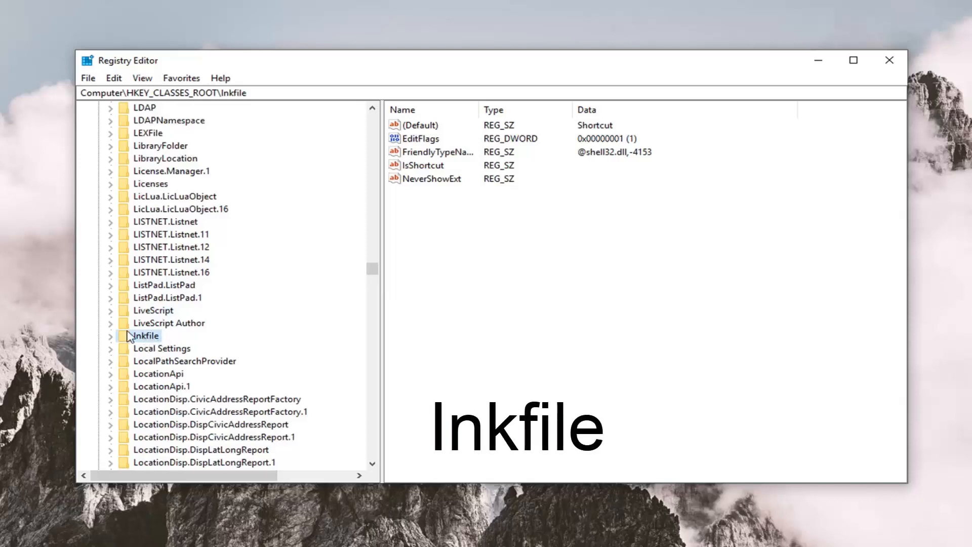
mouse_move(146, 334)
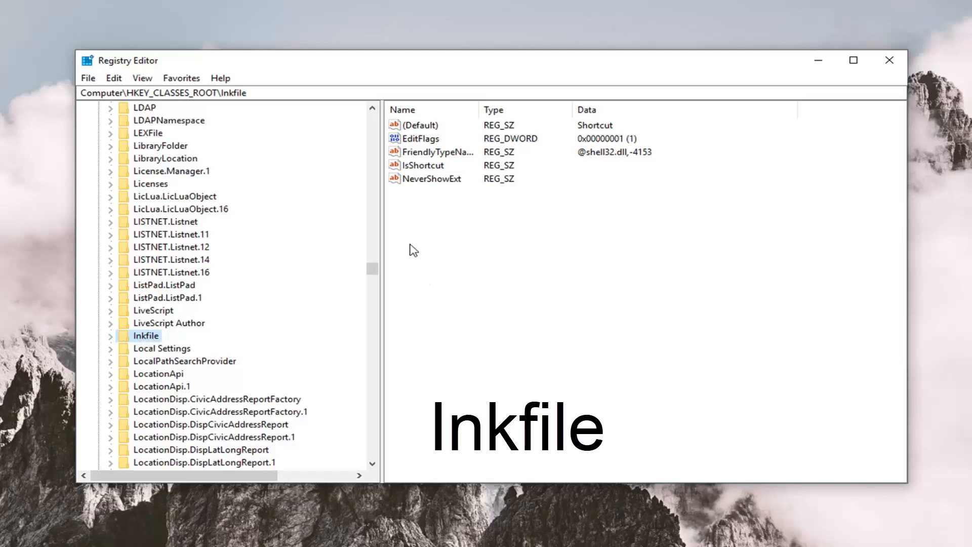
mouse_move(639, 222)
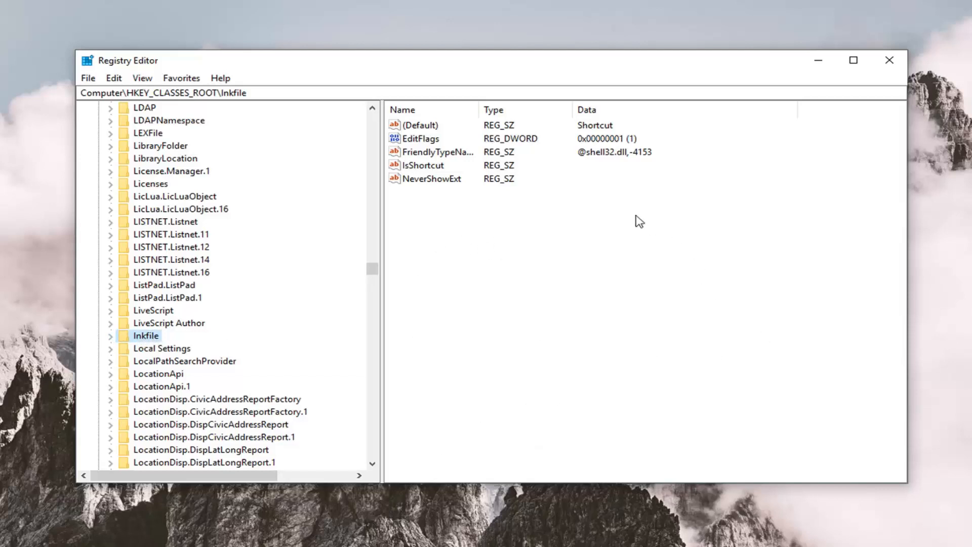
mouse_move(643, 249)
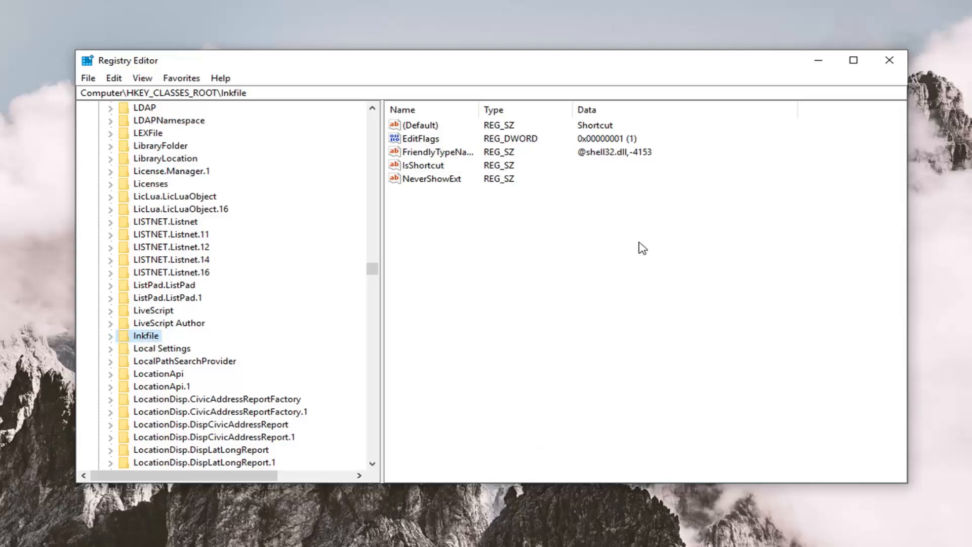
left_click(423, 165)
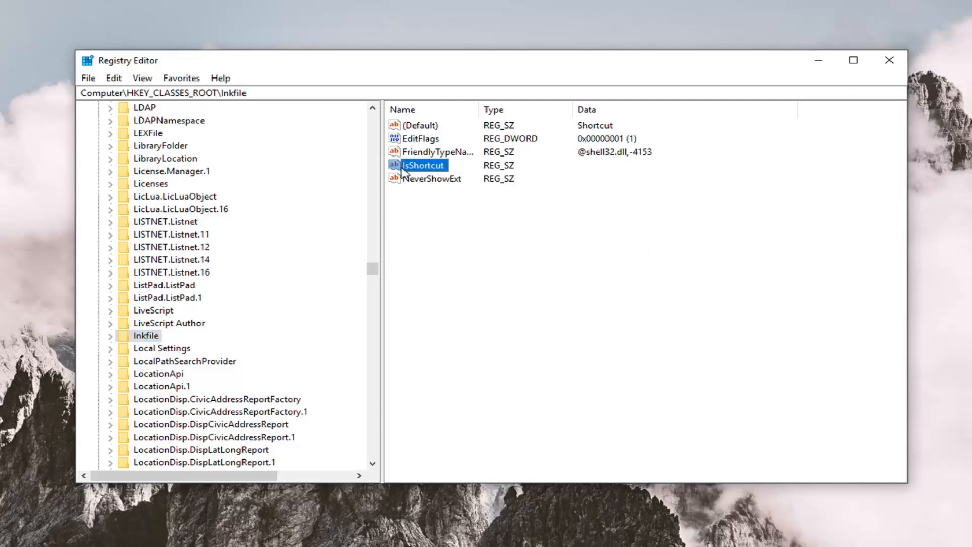
mouse_move(417, 174)
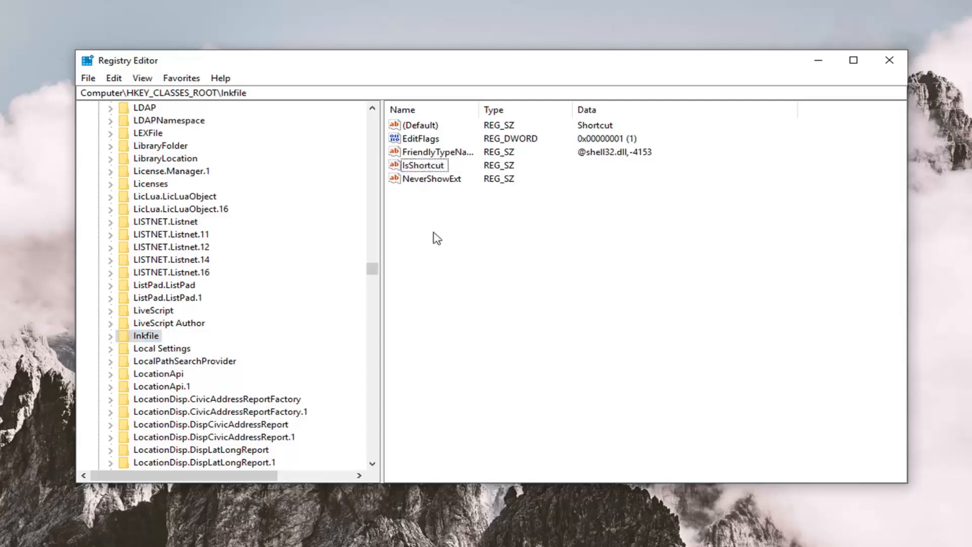
Try adding a string value named IsShortcut and dismiss the name-exists error.
right_click(437, 237)
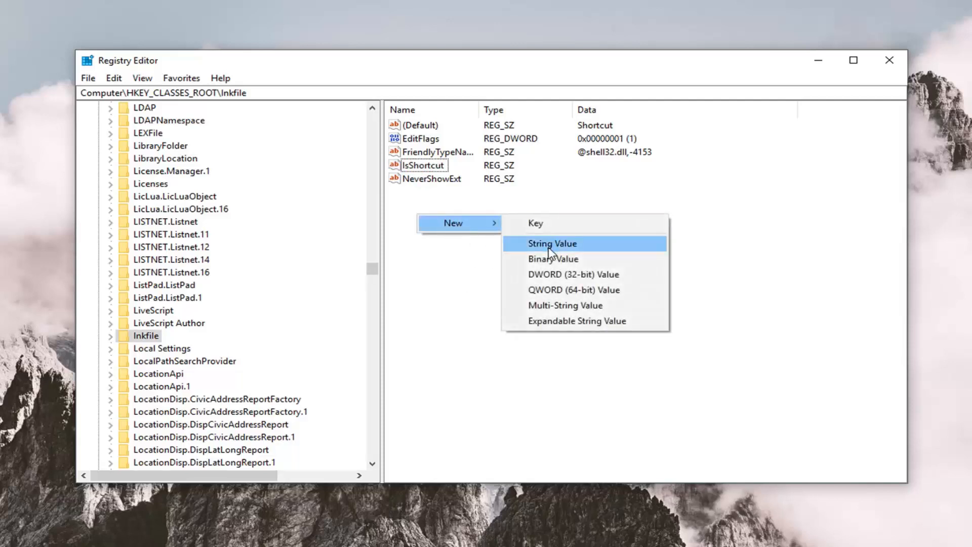
left_click(552, 243)
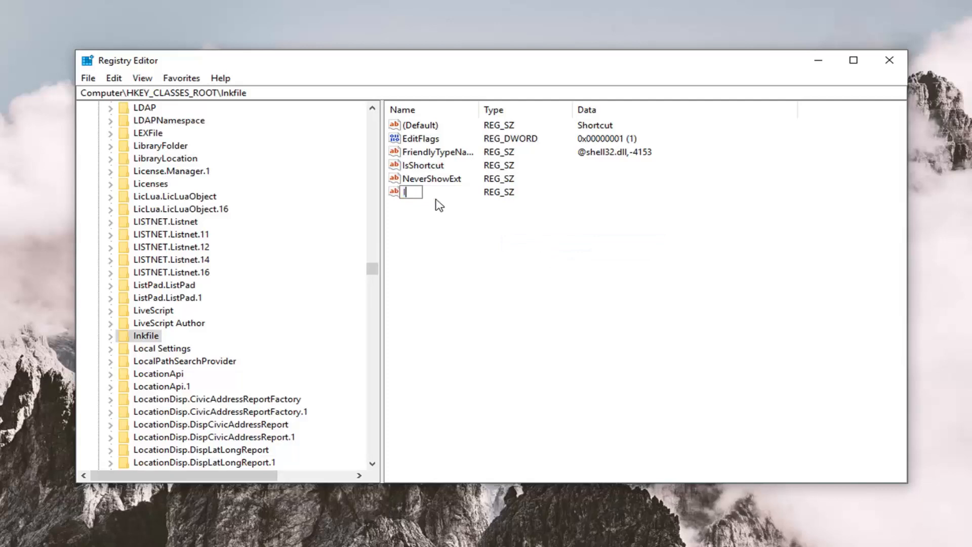
type("IsShortcut")
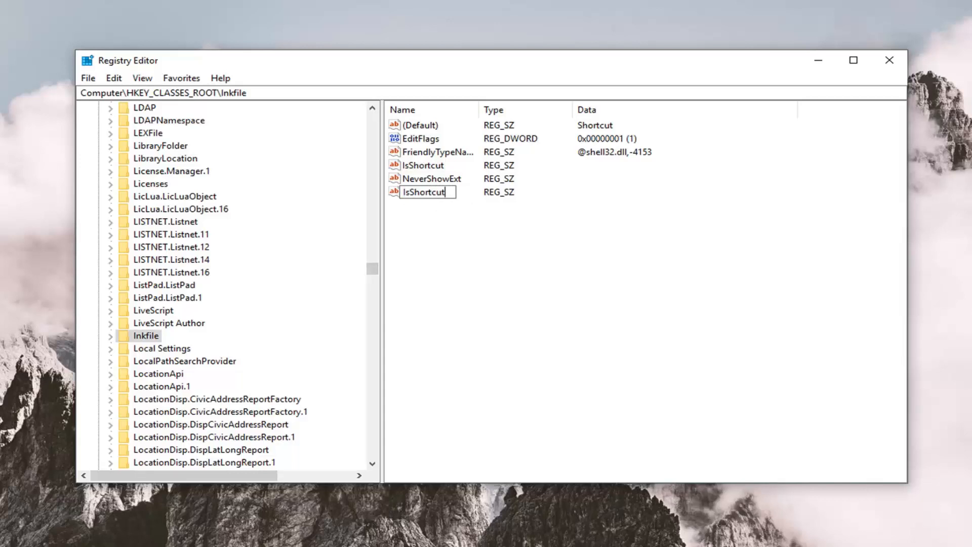
mouse_move(422, 172)
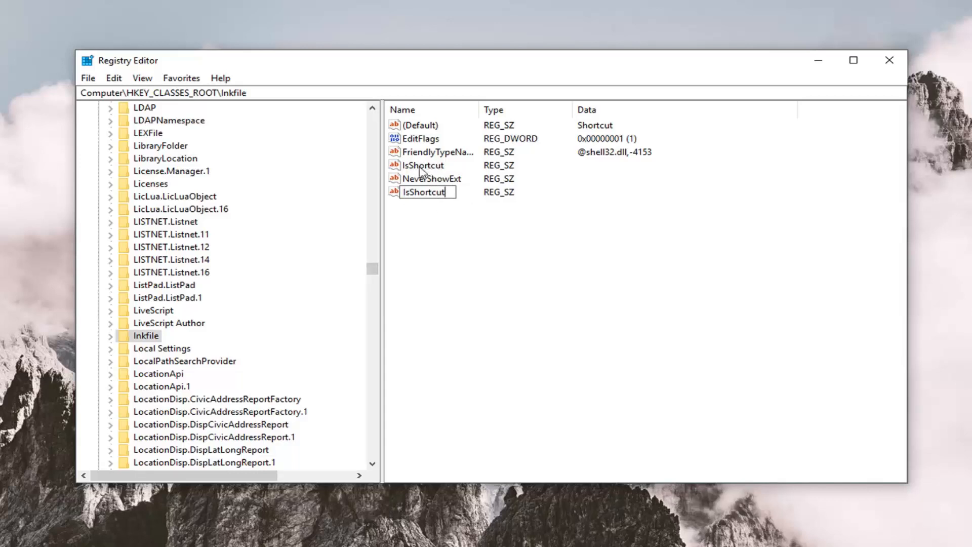
mouse_move(475, 227)
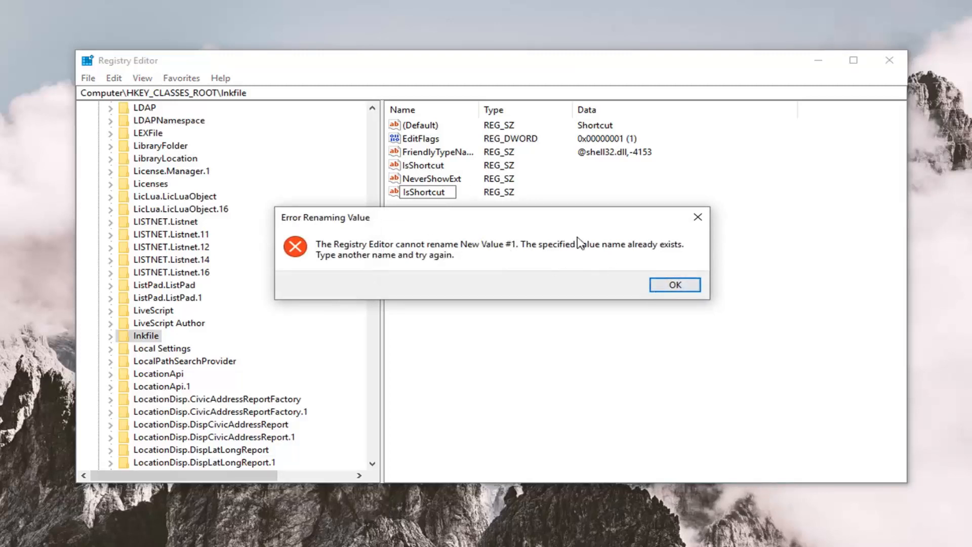
left_click(674, 285)
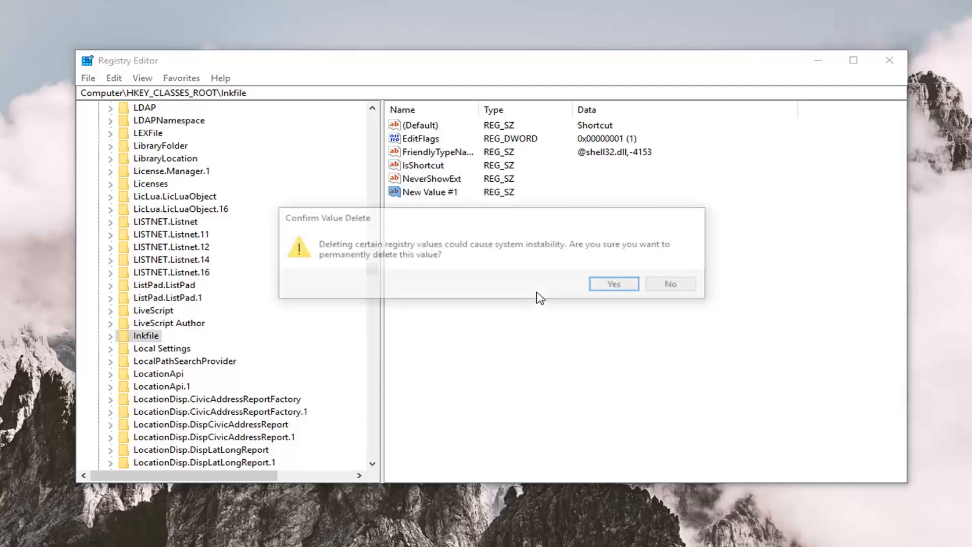
Delete New Value #1 and close Registry Editor.
left_click(612, 284)
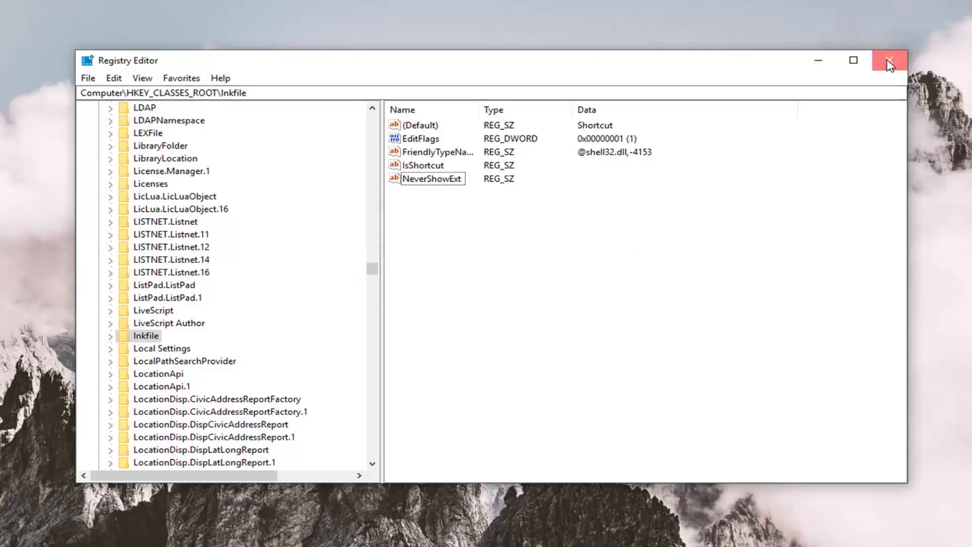
left_click(890, 60)
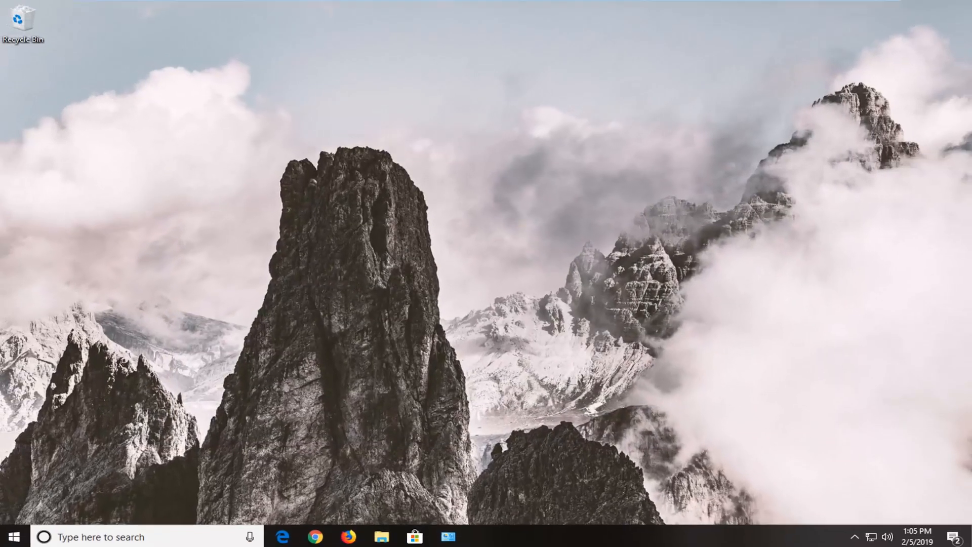